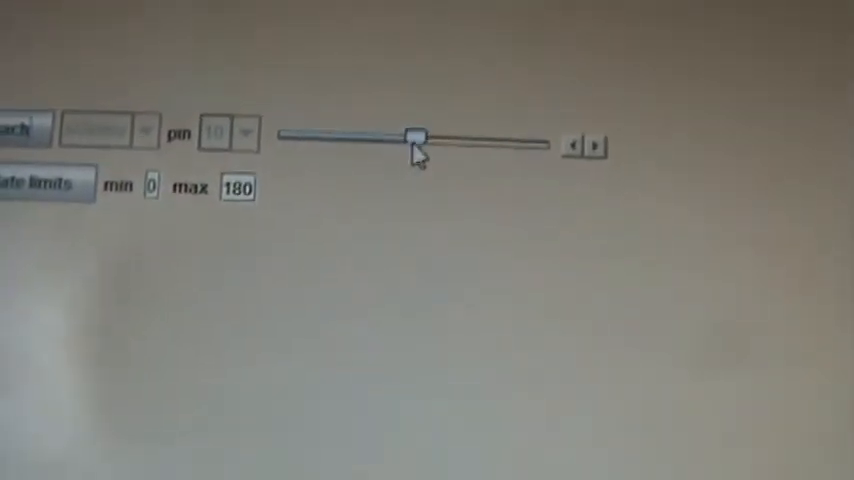
Move the servo position slider down to 43, within the 0 to 180 limits
drag(416, 136, 284, 108)
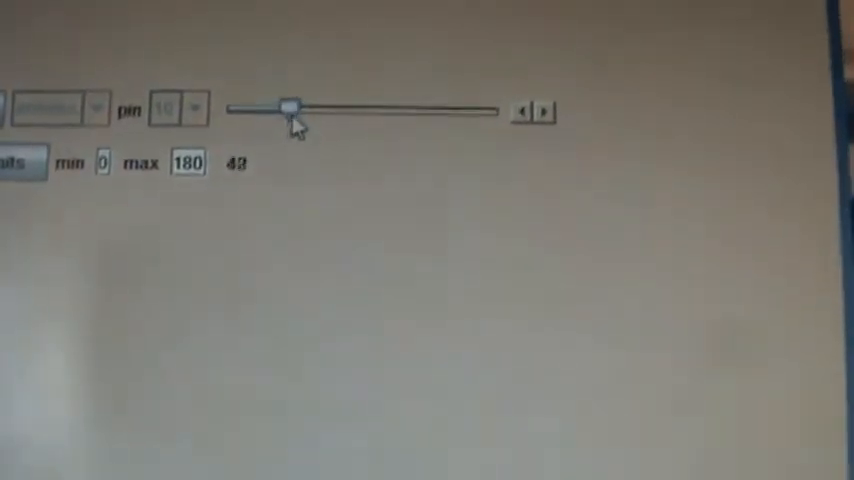